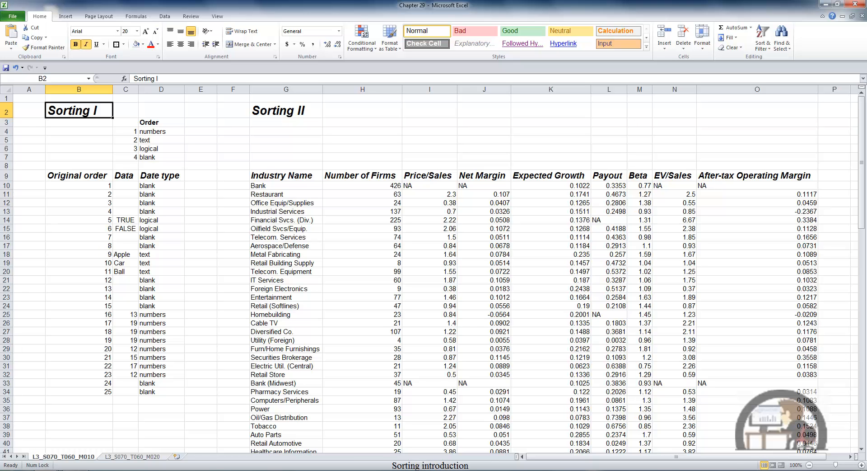
Explore the Custom Sort dialog from the Sort & Filter menu and Data ribbon, cancelling without sorting
{"action": "left_click", "coordinate": [762, 37]}
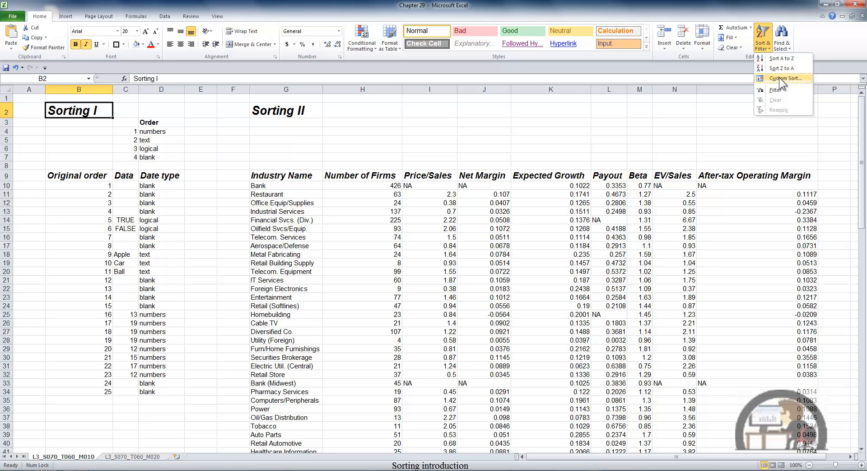
{"action": "left_click", "coordinate": [786, 78]}
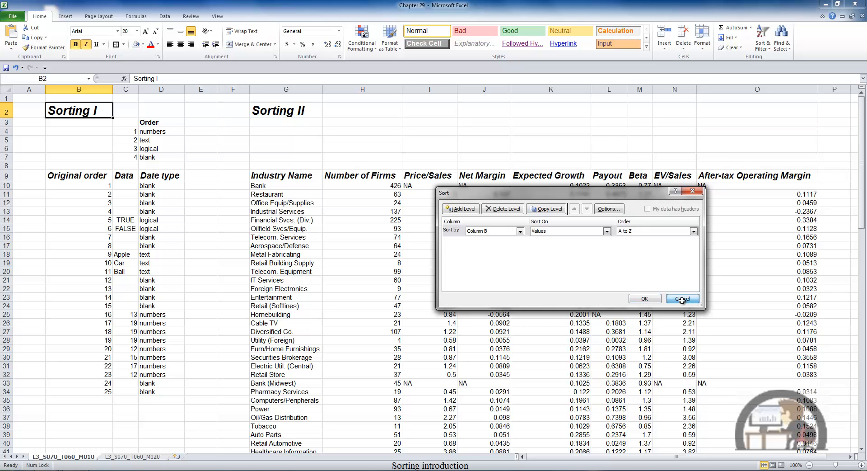
{"action": "left_click", "coordinate": [681, 298]}
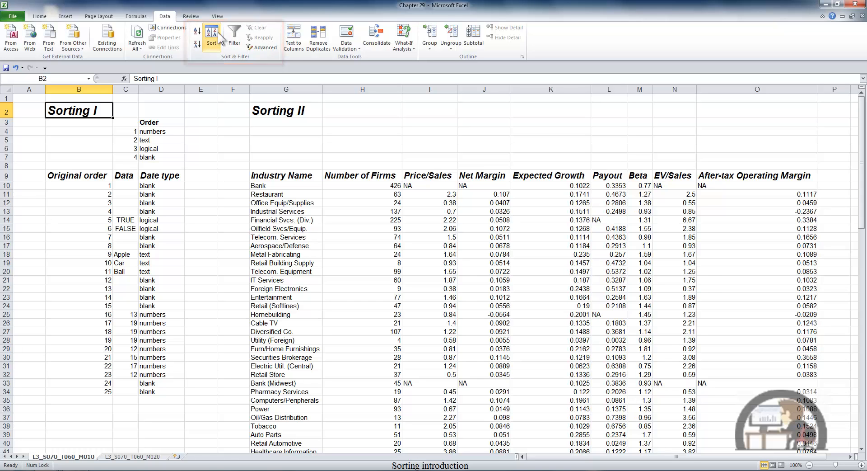
{"action": "left_click", "coordinate": [211, 34]}
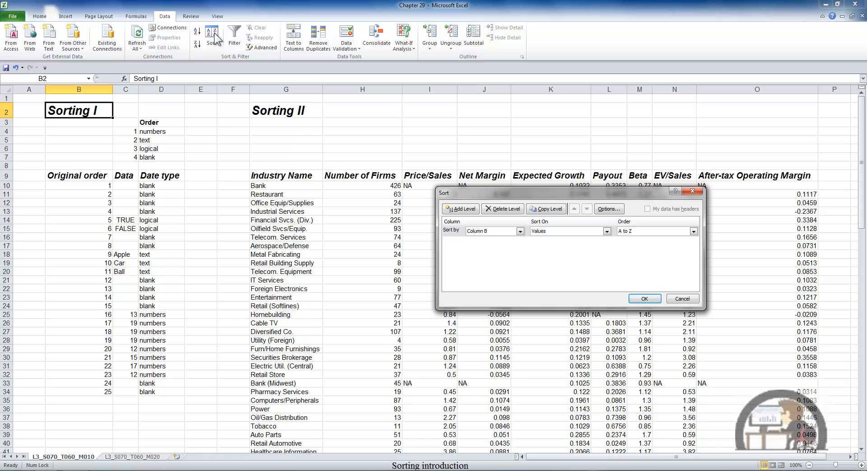
{"action": "mouse_move", "coordinate": [666, 292]}
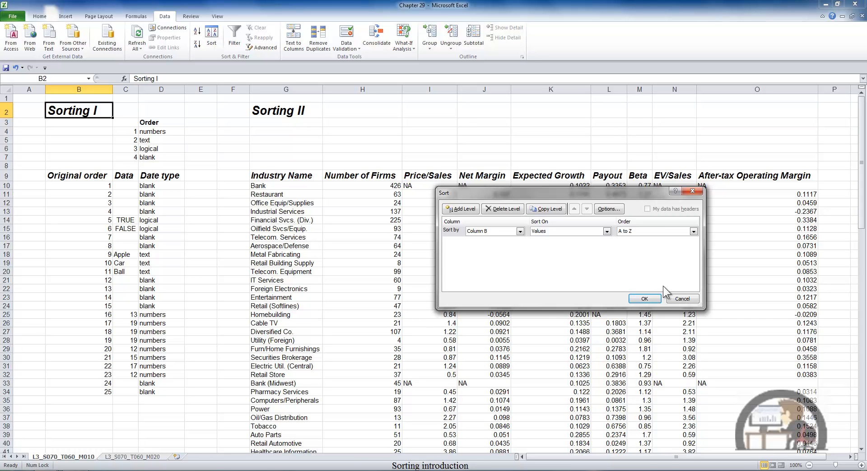
{"action": "left_click", "coordinate": [643, 299]}
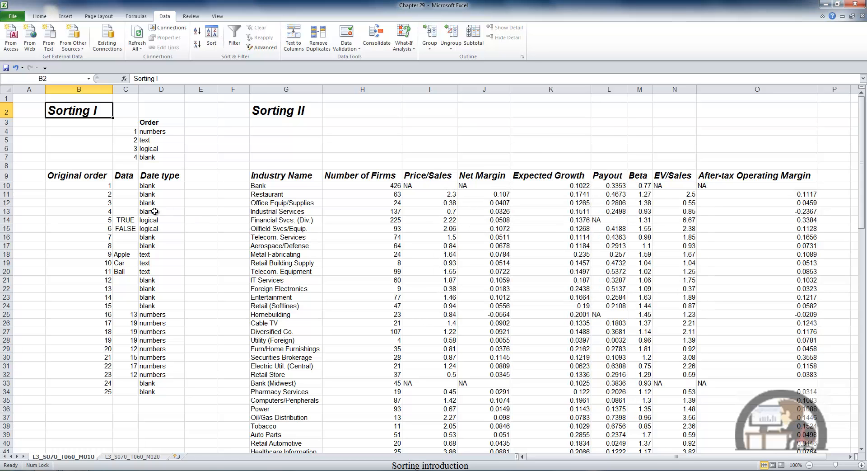
Bring up Custom Sort for the Sorting I data via the right-click menu, with 'My data has headers' checked
{"action": "right_click", "coordinate": [161, 211]}
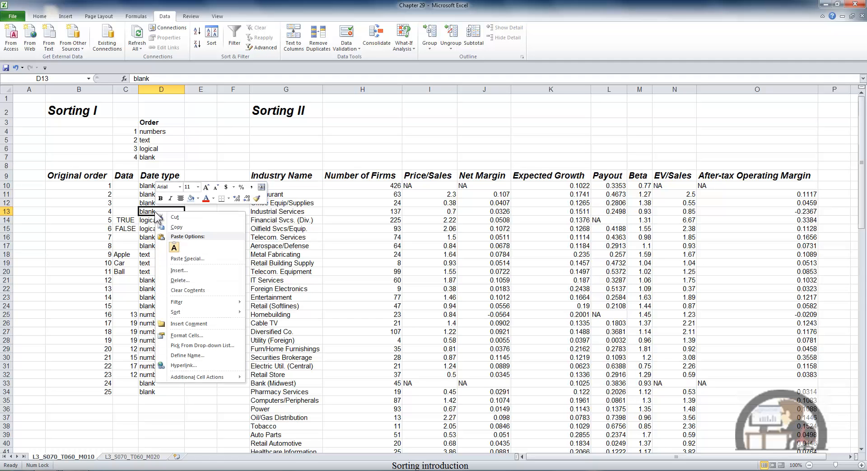
{"action": "mouse_move", "coordinate": [190, 302]}
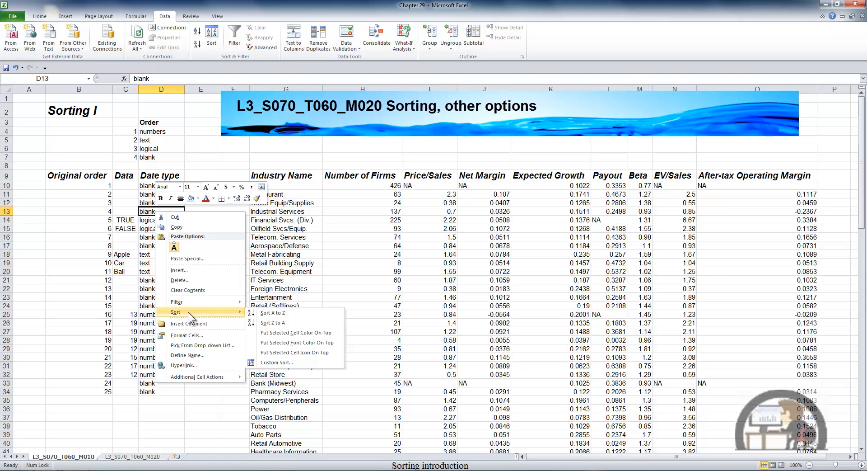
{"action": "left_click", "coordinate": [276, 362]}
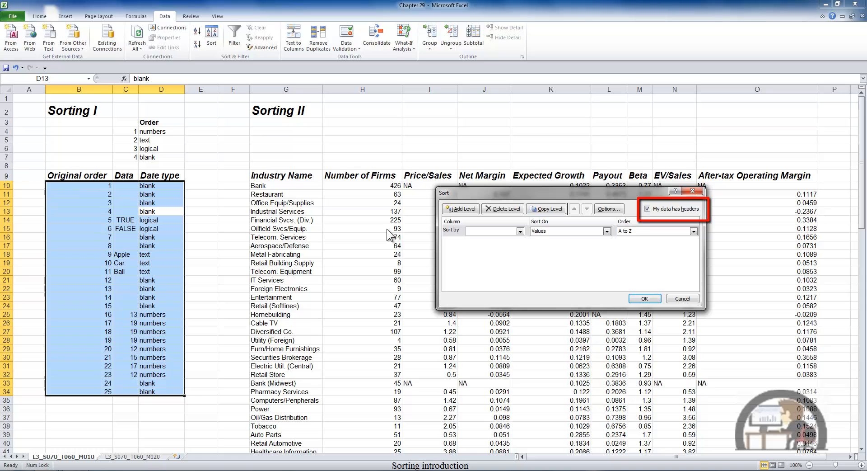
{"action": "left_click", "coordinate": [647, 209]}
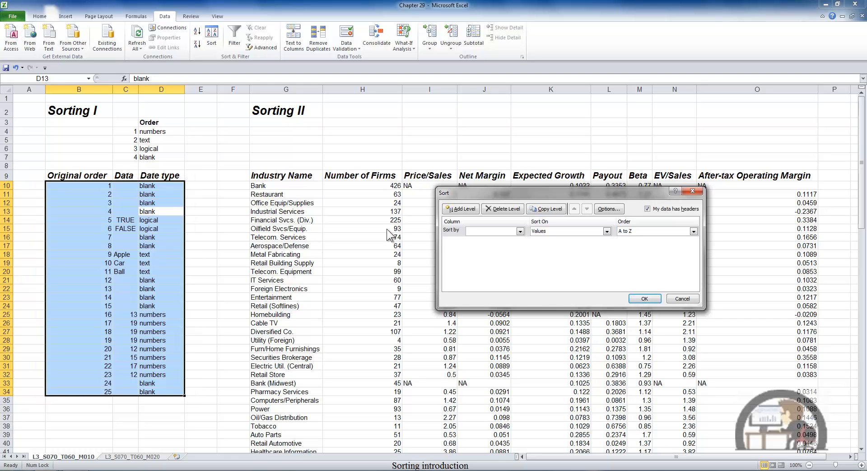
Set Sort by to Data, Sort On to Values and Order to Smallest to Largest
{"action": "left_click", "coordinate": [518, 231]}
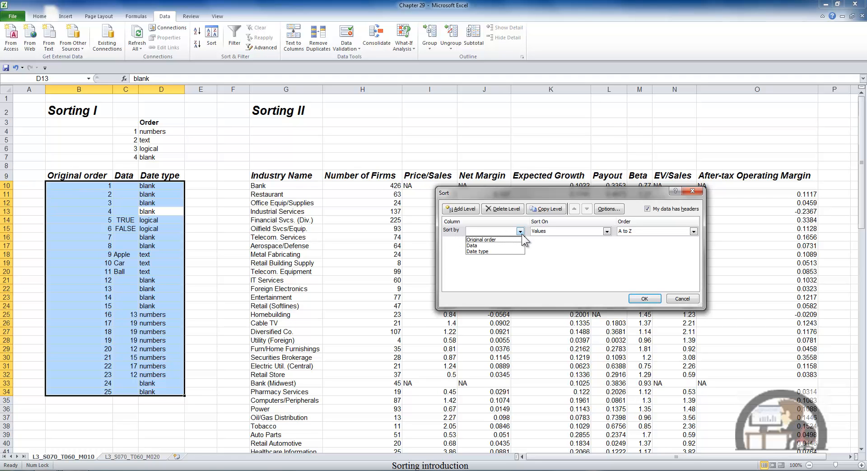
{"action": "mouse_move", "coordinate": [523, 240]}
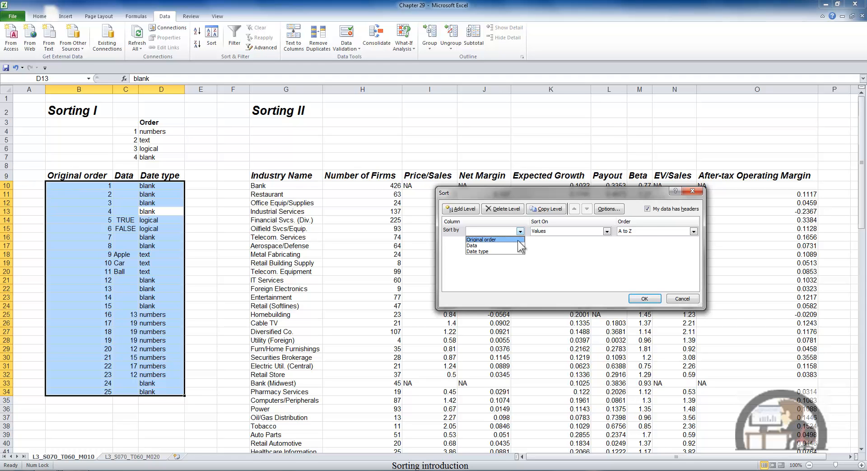
{"action": "left_click", "coordinate": [473, 245]}
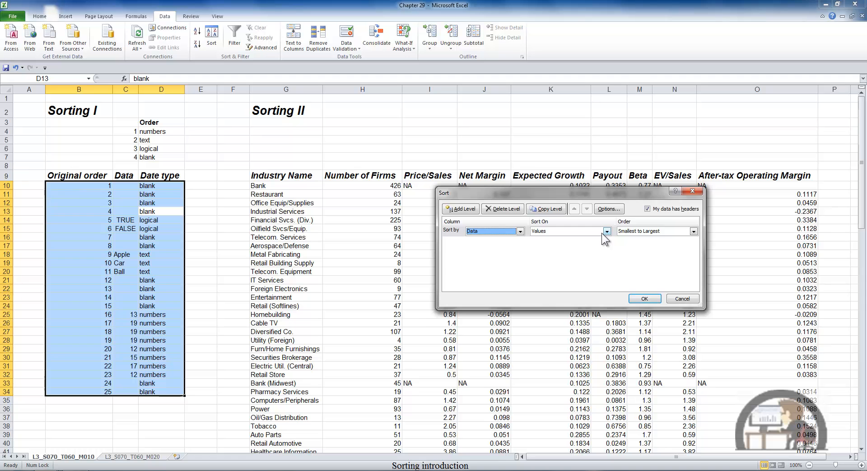
{"action": "left_click", "coordinate": [608, 230]}
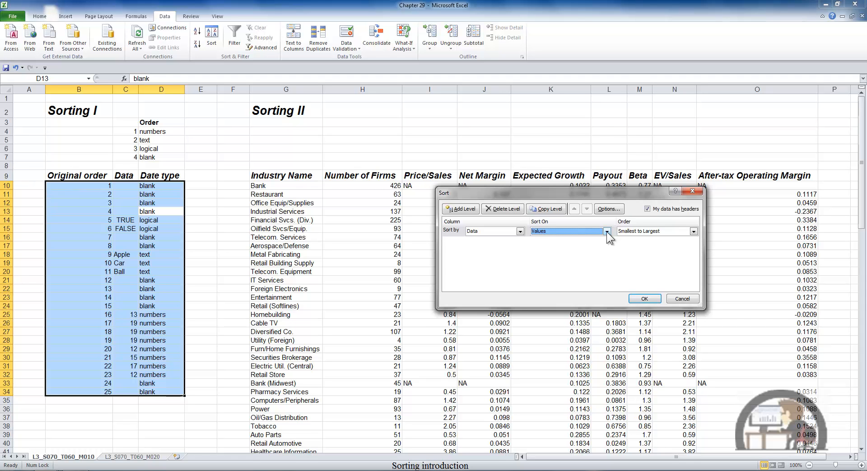
{"action": "left_click", "coordinate": [693, 231]}
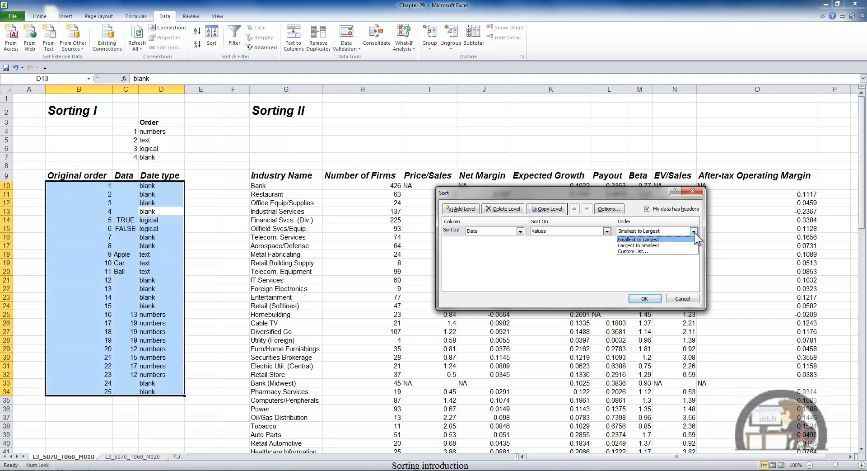
{"action": "left_click", "coordinate": [637, 239]}
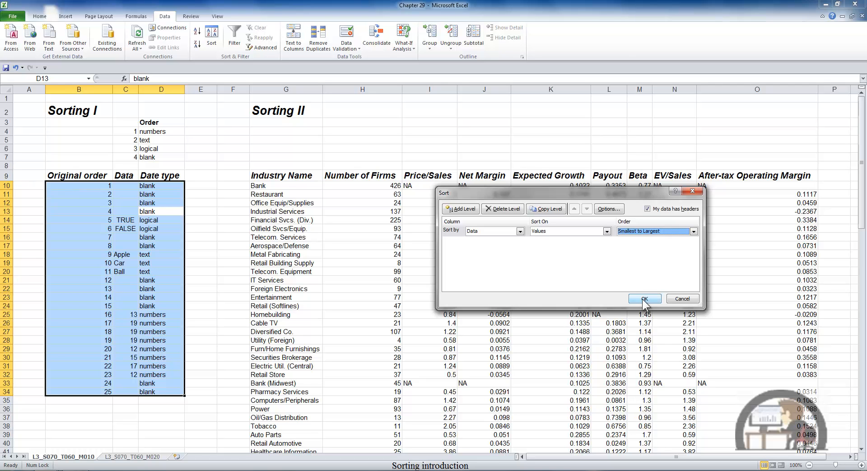
Apply the ascending Data sort so numbers come first and blanks last
{"action": "left_click", "coordinate": [643, 299]}
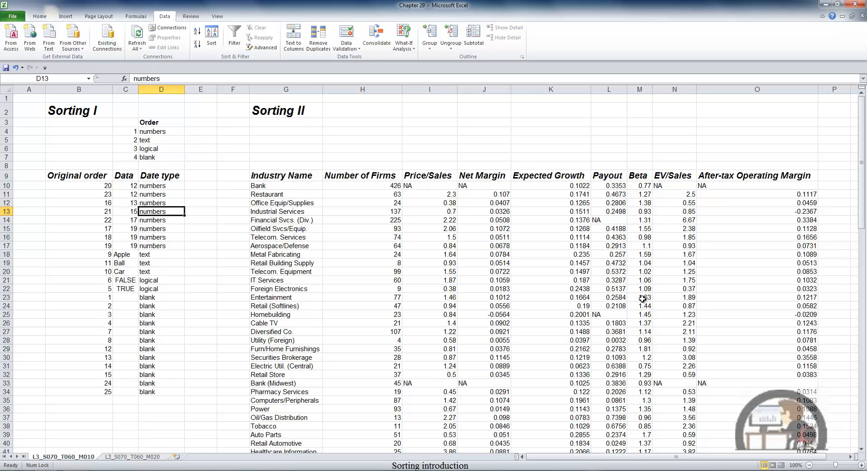
{"action": "mouse_move", "coordinate": [174, 211]}
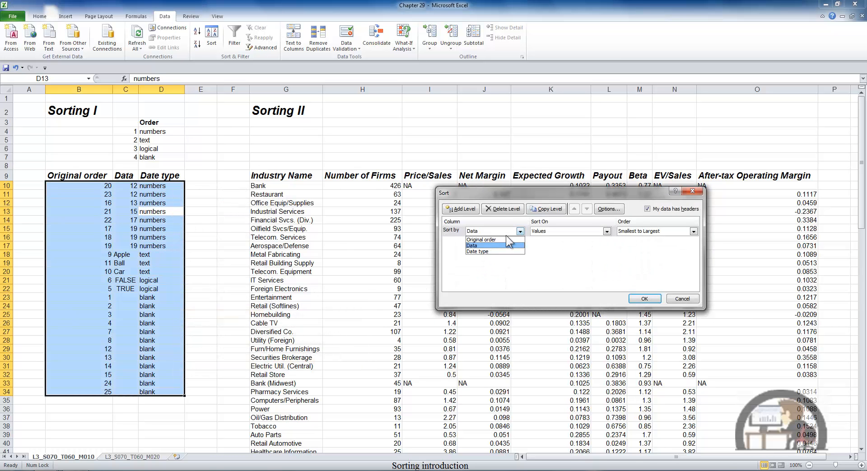
Sort by the Original order column to restore rows 1 through 25, then select a Sorting II cell
{"action": "left_click", "coordinate": [481, 238]}
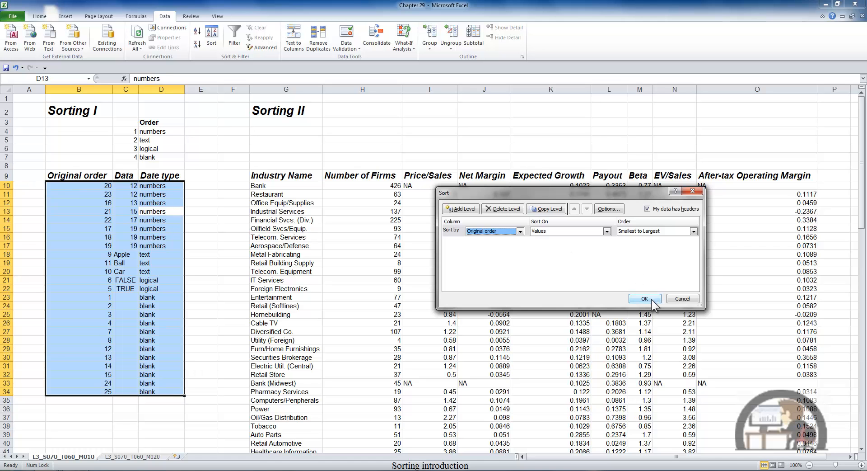
{"action": "left_click", "coordinate": [644, 299]}
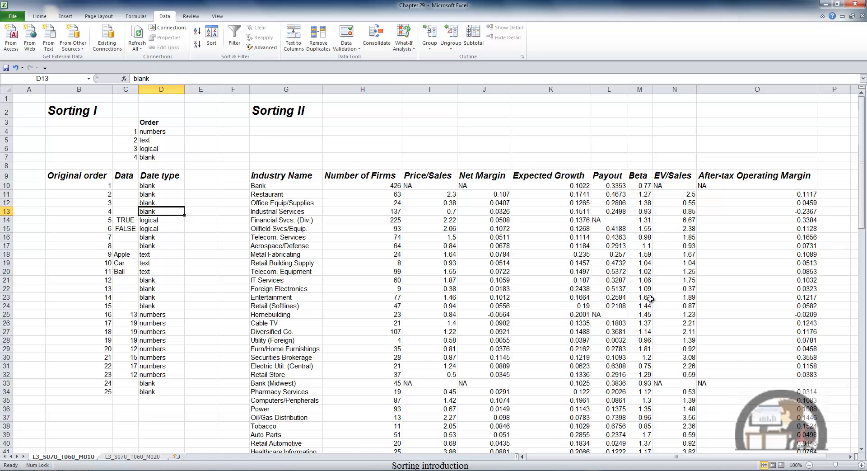
{"action": "left_click", "coordinate": [287, 202]}
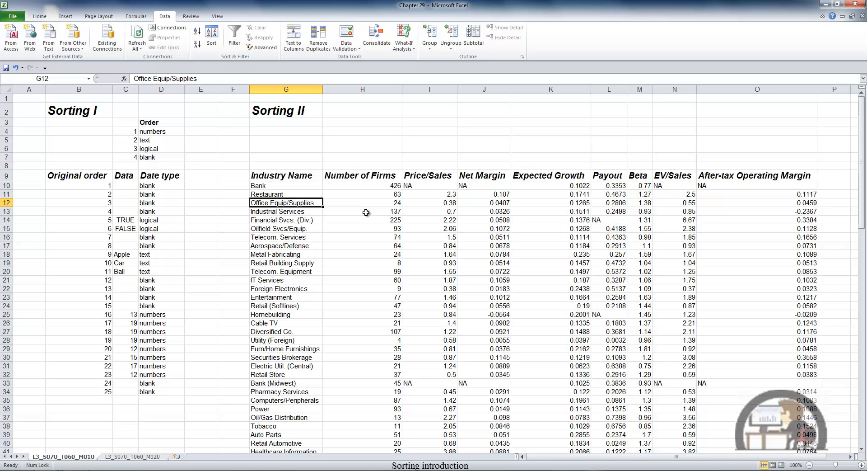
Apply a two-level sort: Industry Name A to Z, then Price/Sales smallest to largest
{"action": "left_click", "coordinate": [211, 39]}
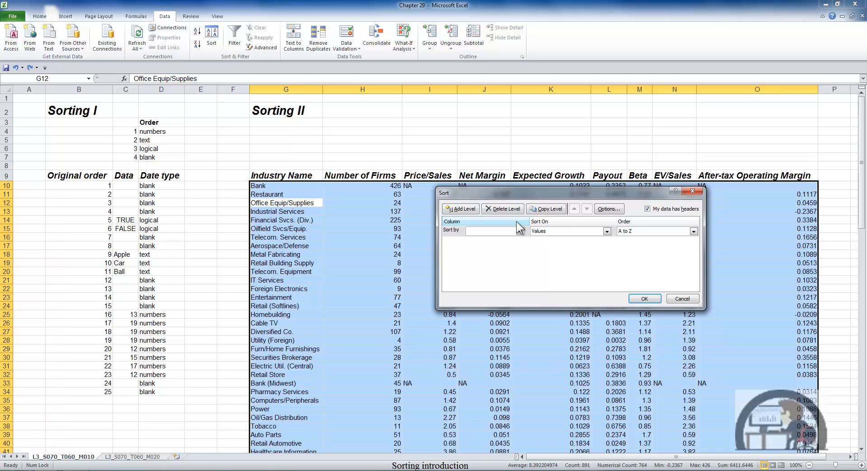
{"action": "left_click", "coordinate": [493, 231]}
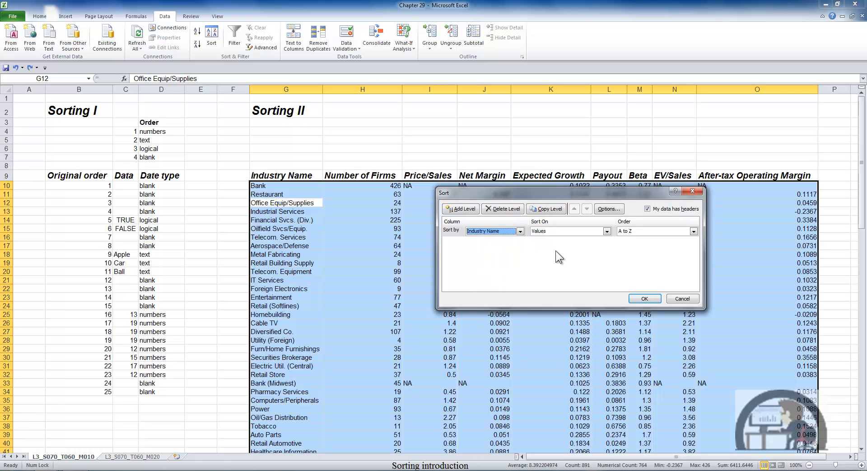
{"action": "mouse_move", "coordinate": [495, 251]}
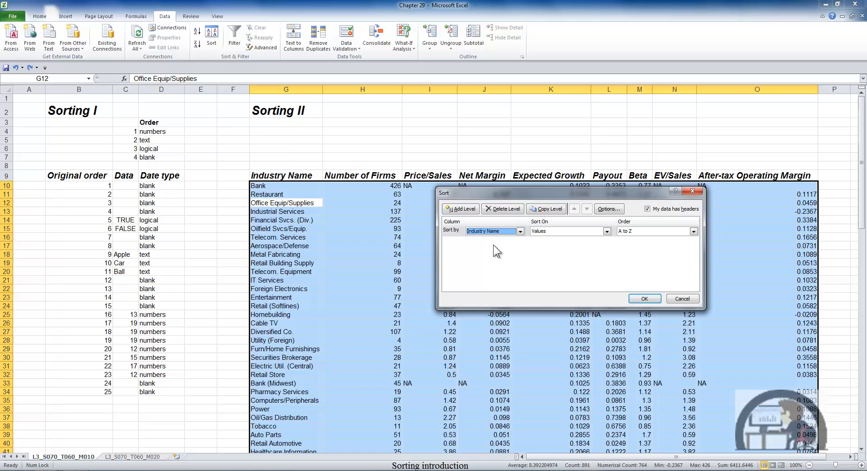
{"action": "left_click", "coordinate": [460, 208]}
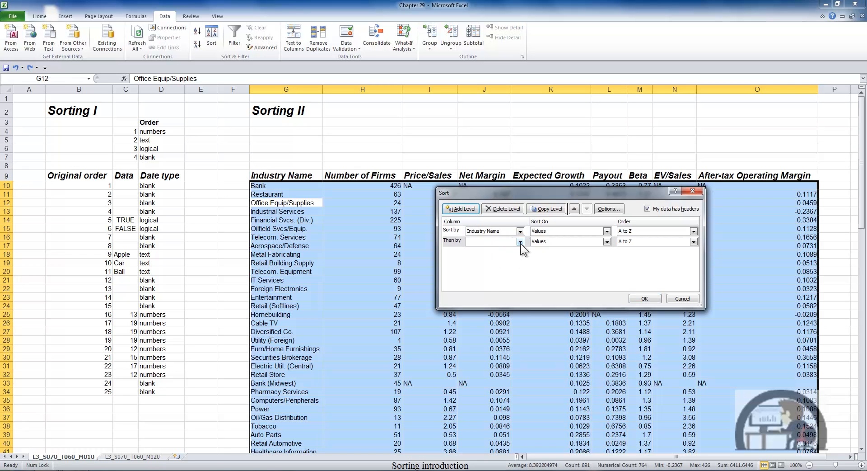
{"action": "left_click", "coordinate": [491, 243]}
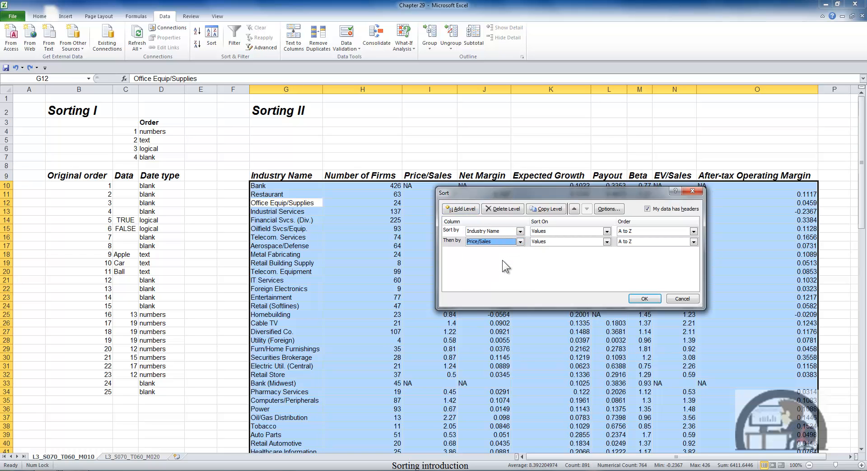
{"action": "left_click", "coordinate": [636, 241]}
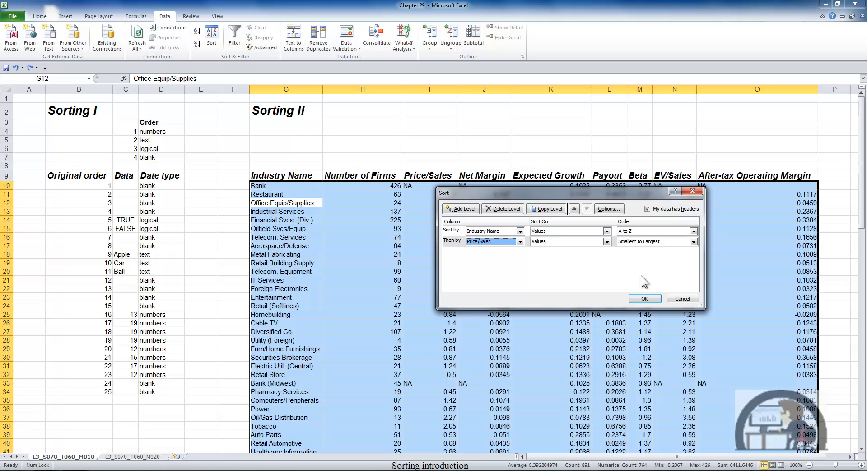
{"action": "left_click", "coordinate": [645, 298]}
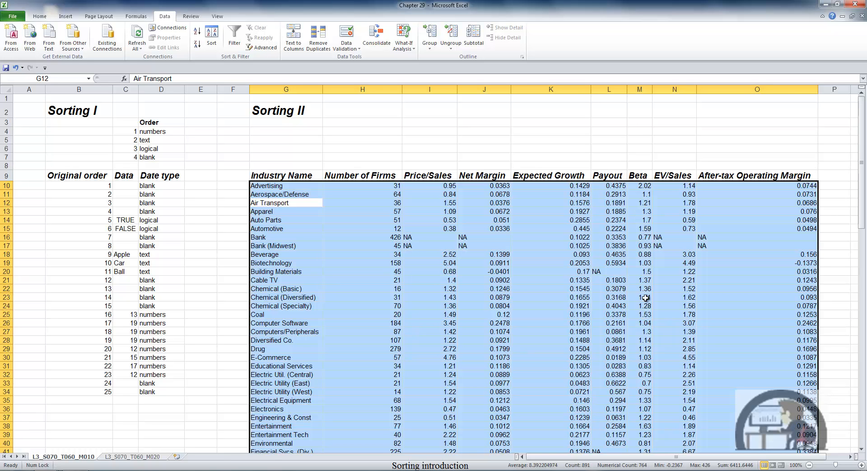
Select a cell in the Expected Growth column of Sorting II
{"action": "left_click", "coordinate": [550, 262]}
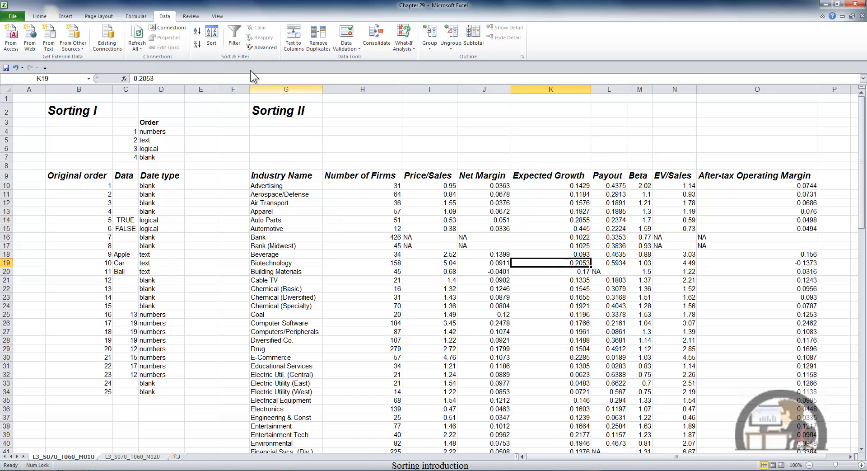
{"action": "mouse_move", "coordinate": [198, 31]}
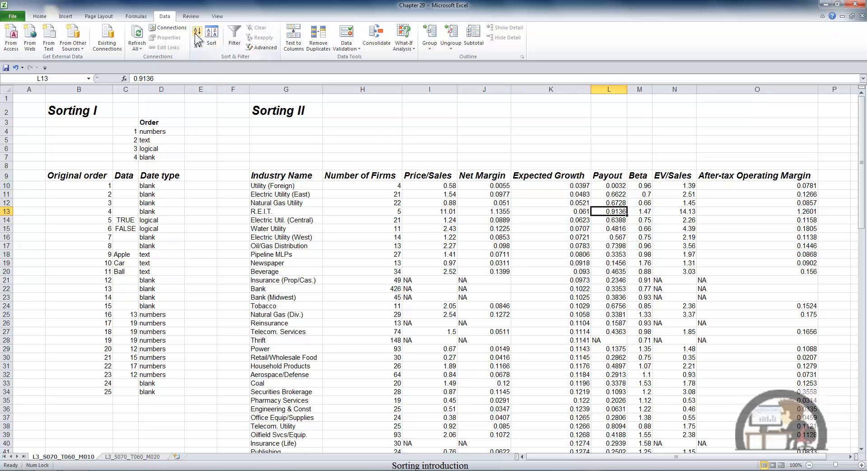
{"action": "mouse_move", "coordinate": [197, 44]}
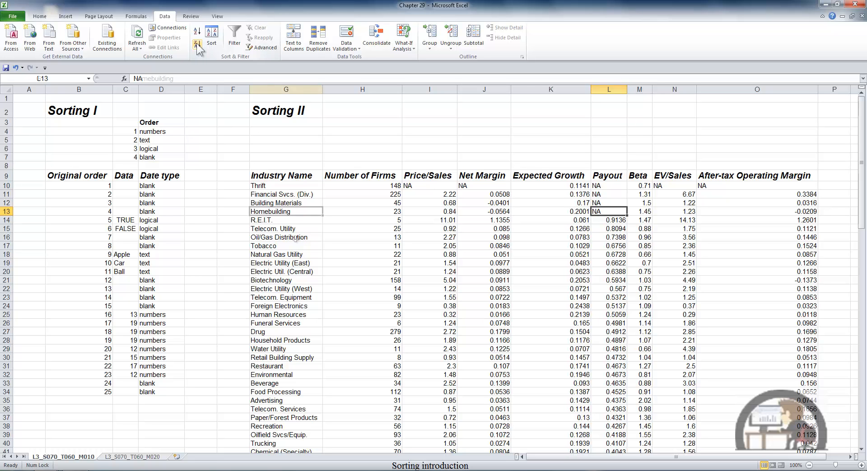
One-click sort Sorting II by Expected Growth smallest to largest, then select a Net Margin cell
{"action": "left_click", "coordinate": [287, 210]}
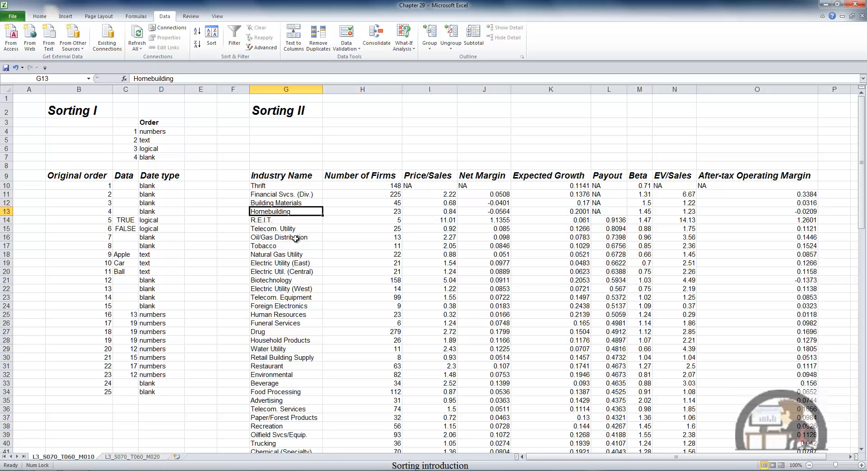
{"action": "left_click", "coordinate": [550, 210]}
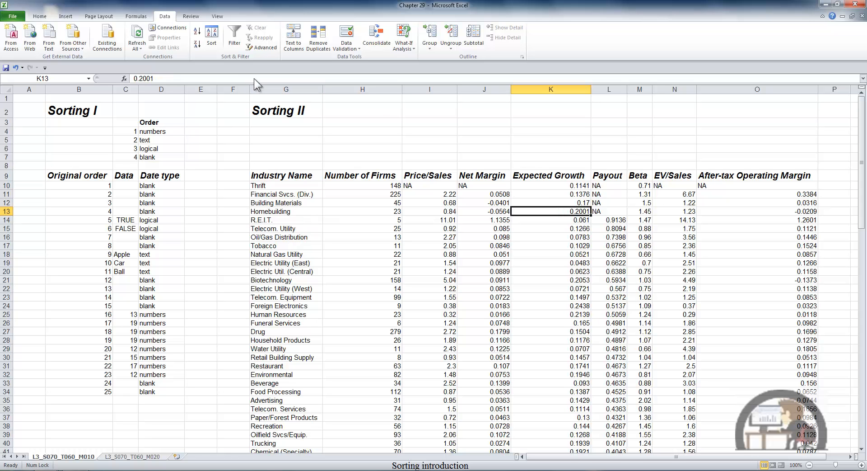
{"action": "left_click", "coordinate": [198, 30]}
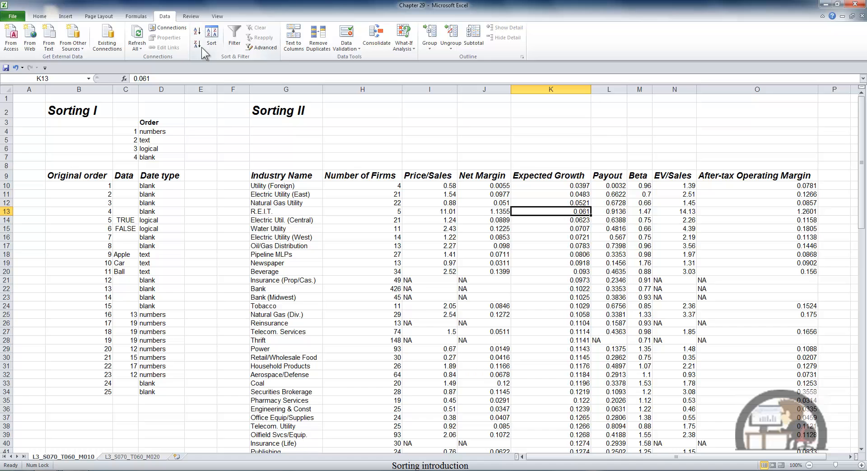
{"action": "left_click", "coordinate": [482, 211]}
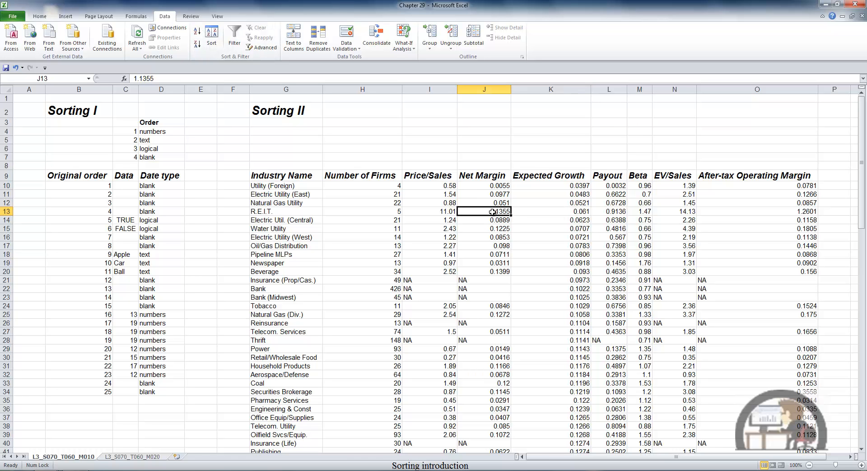